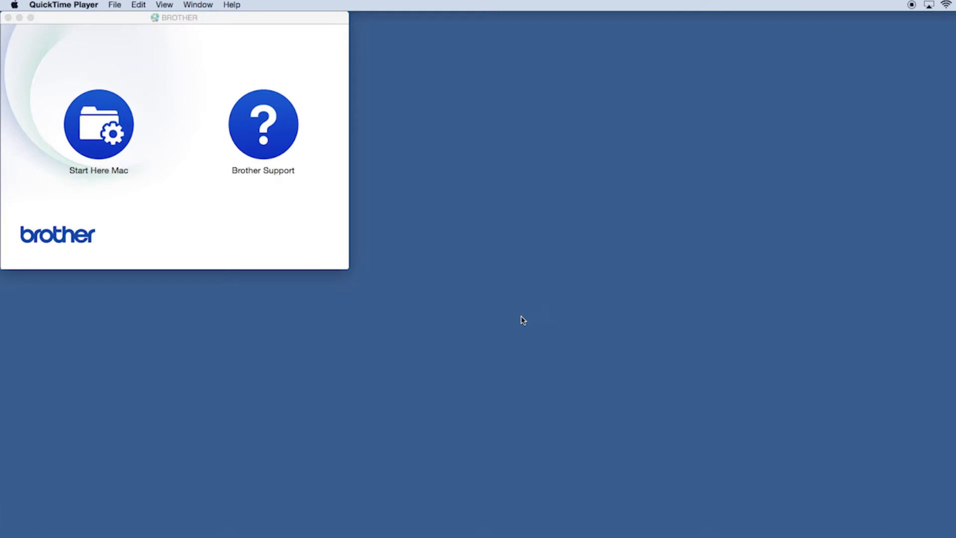
# Launch Start Here Mac from the BROTHER disk image and approve the downloaded-app warning.
pyautogui.click(98, 124)
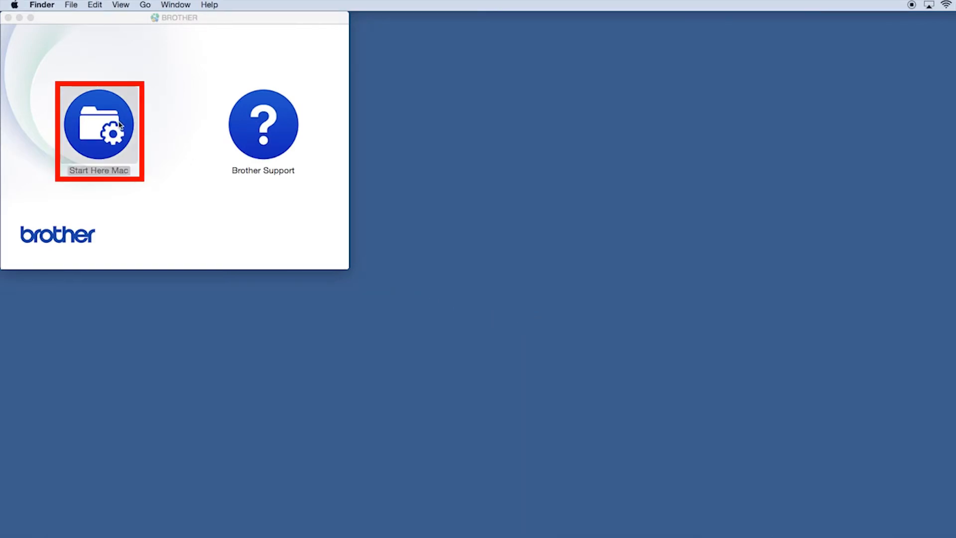
pyautogui.doubleClick(98, 121)
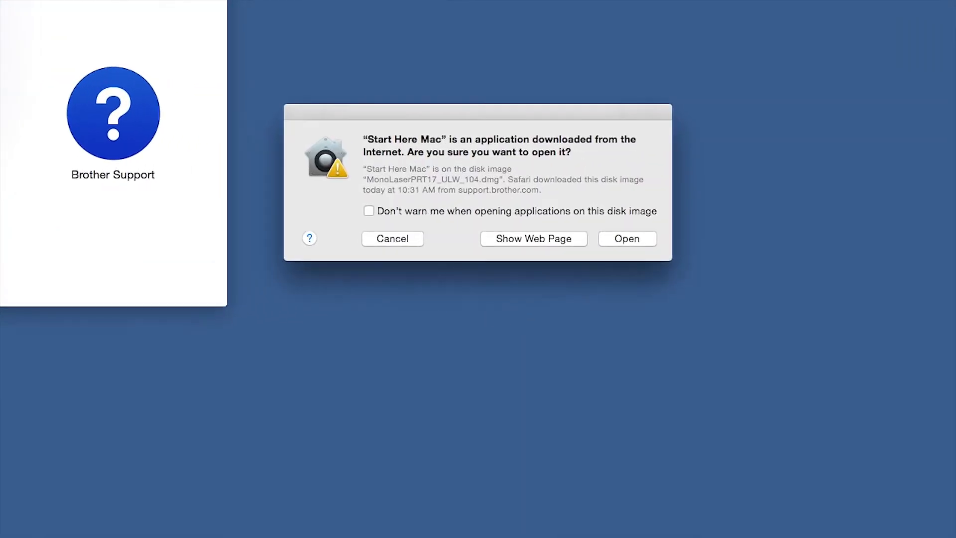
pyautogui.click(627, 238)
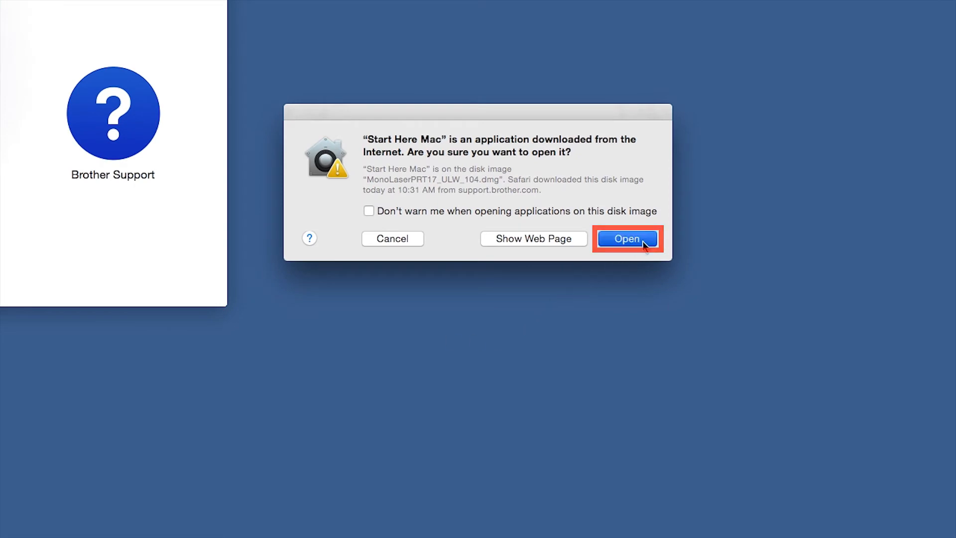
pyautogui.click(627, 238)
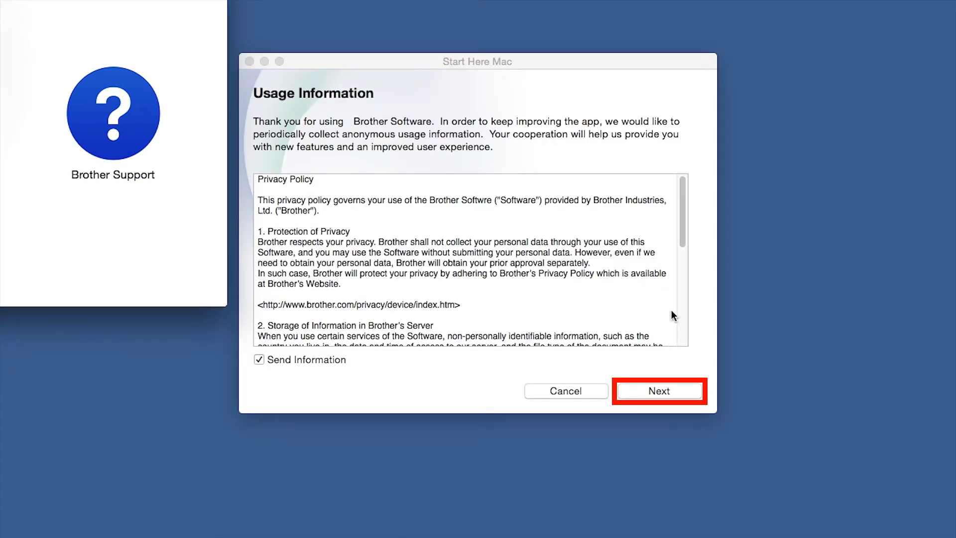
# Choose Wired Network Connection (Ethernet) and confirm the detected Brother series machine.
pyautogui.click(659, 391)
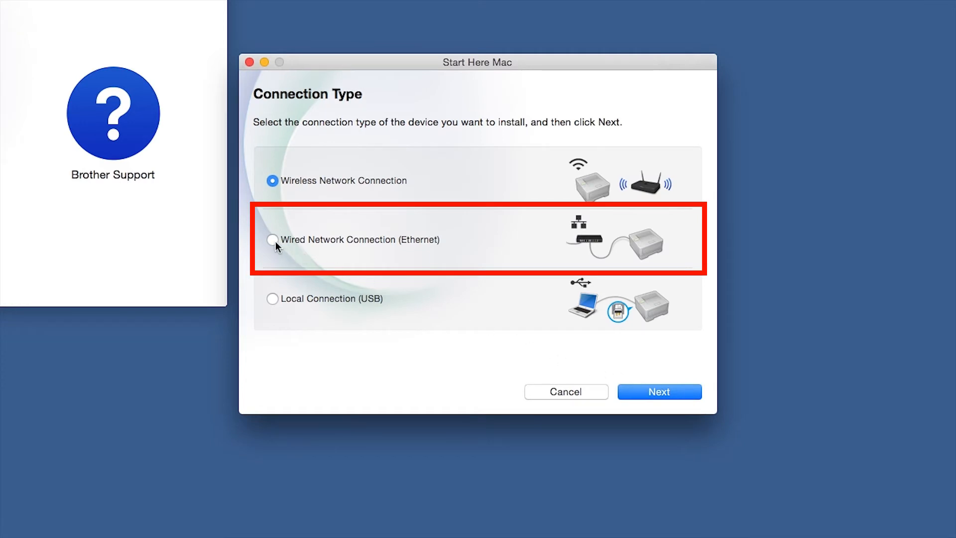
pyautogui.click(272, 240)
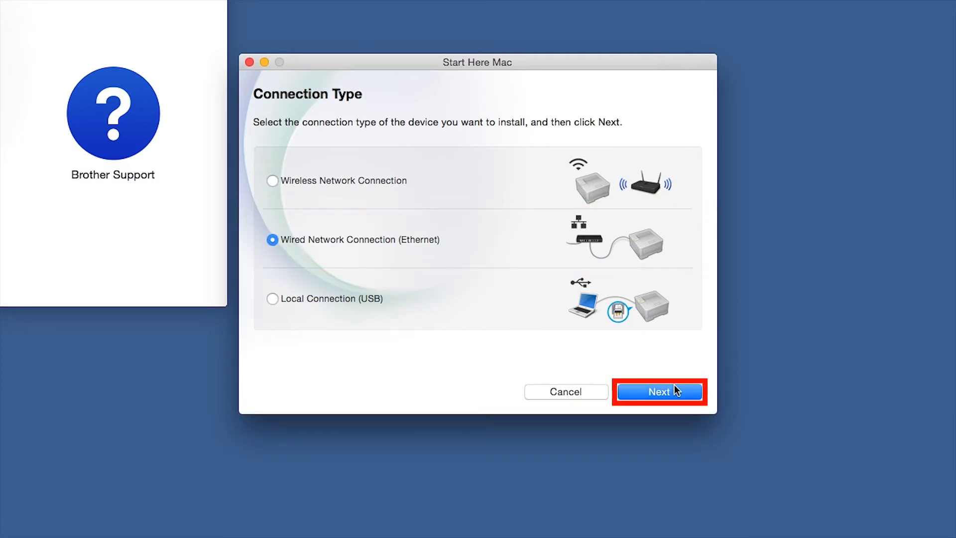
pyautogui.click(659, 392)
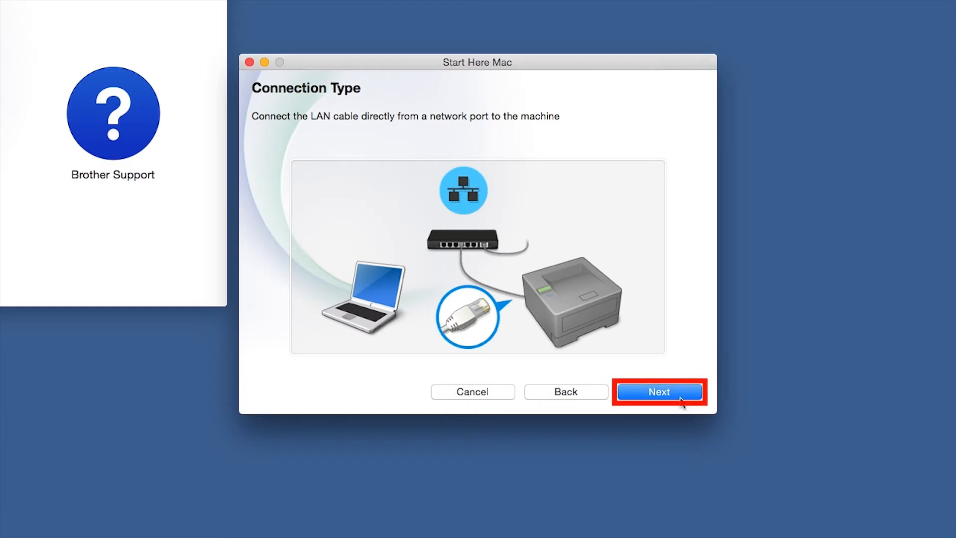
pyautogui.click(658, 391)
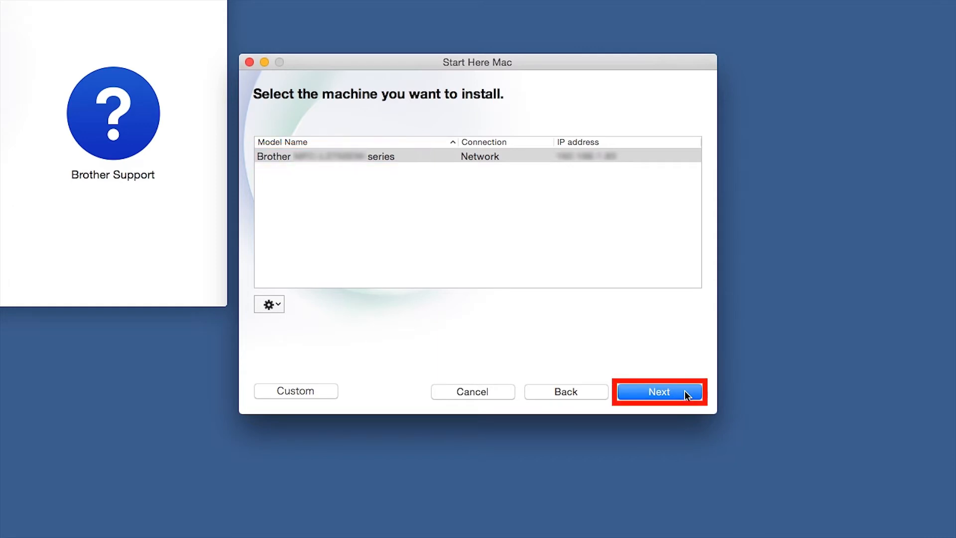
pyautogui.click(659, 391)
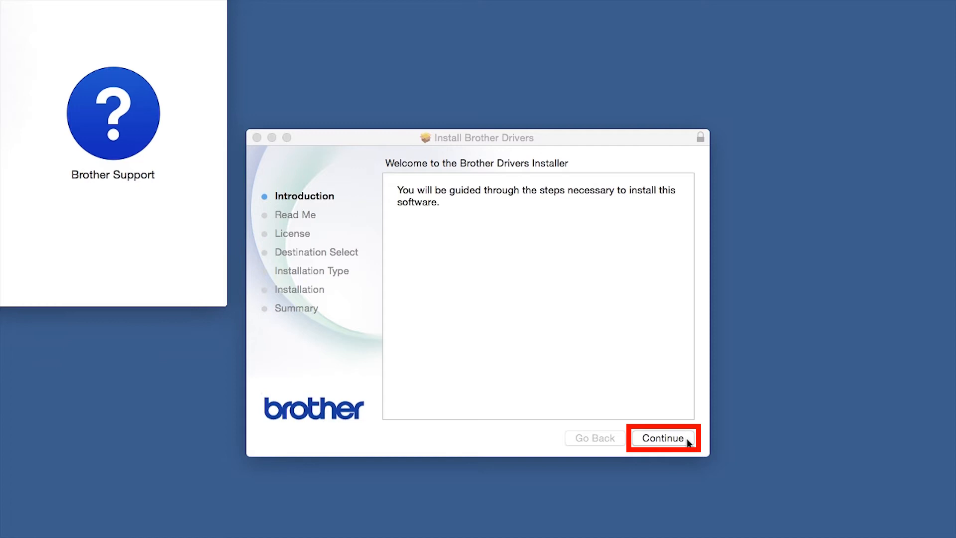
# Advance through Introduction and Read Me and agree to the software license.
pyautogui.click(662, 438)
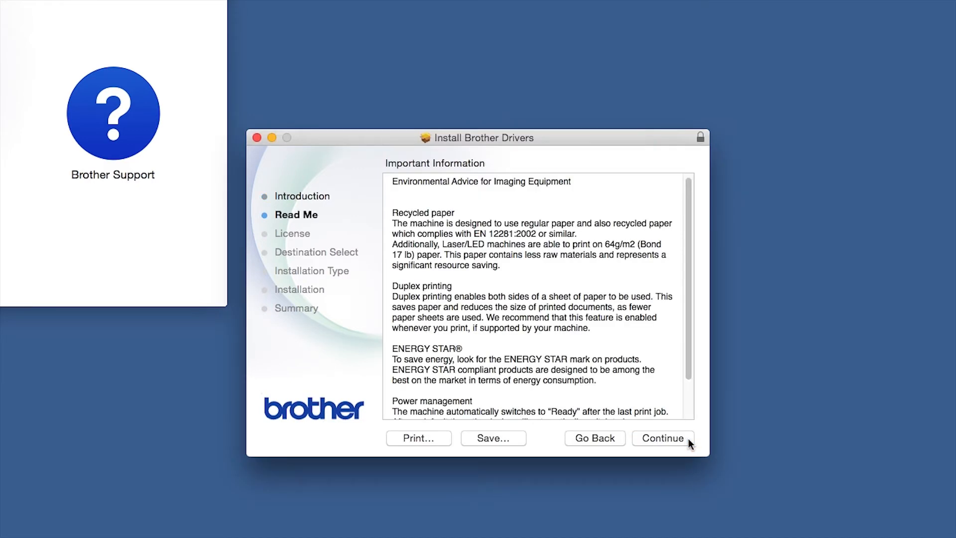
pyautogui.click(663, 438)
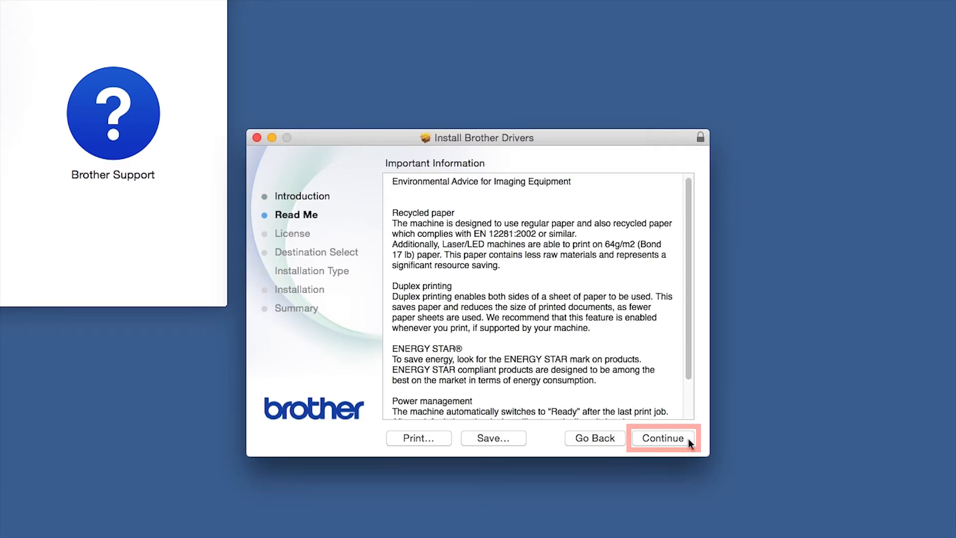
pyautogui.click(664, 438)
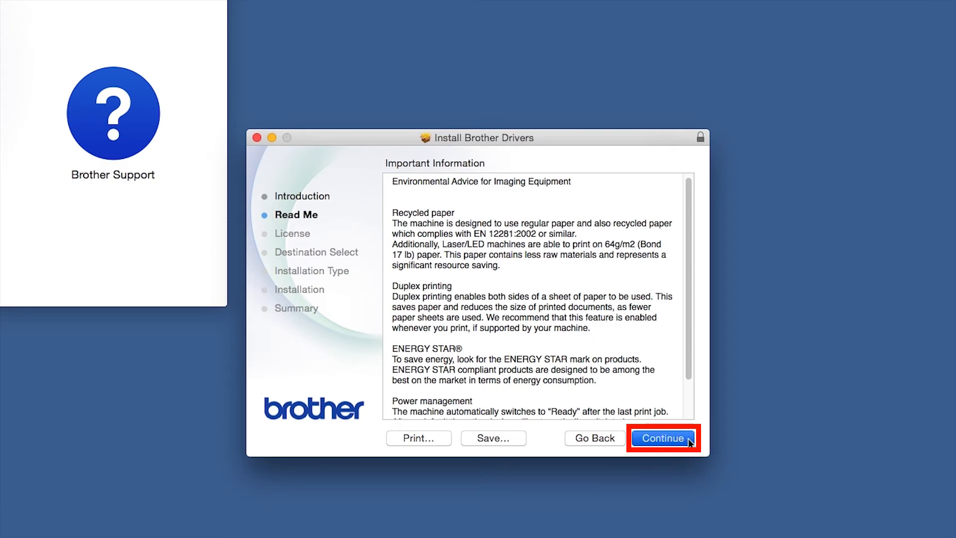
pyautogui.click(664, 439)
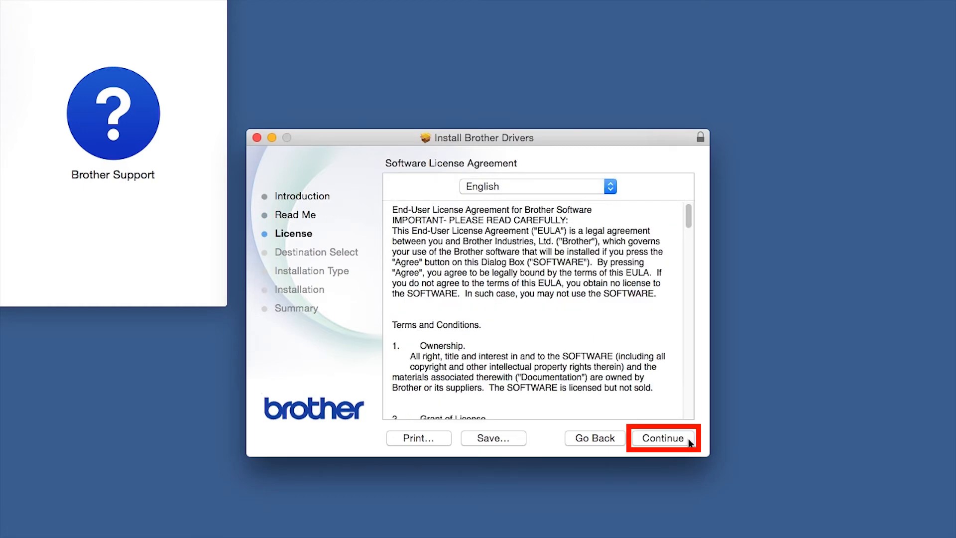
pyautogui.click(664, 438)
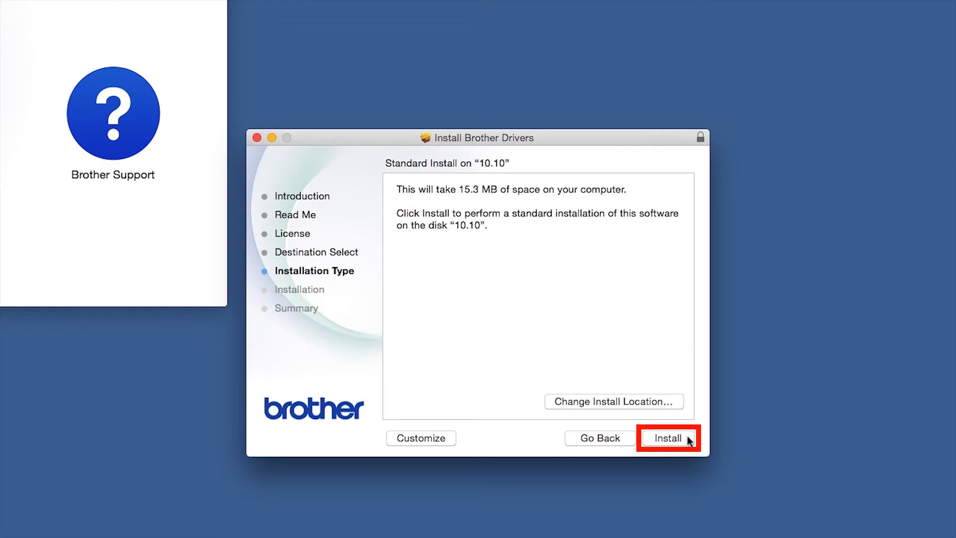
# Run the standard driver installation with password authorisation and close the finished installer.
pyautogui.click(668, 438)
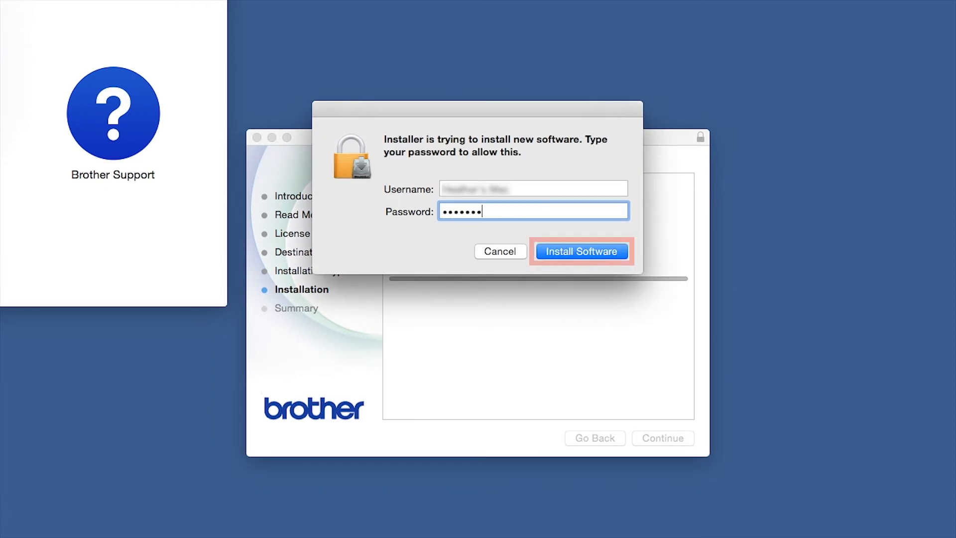
pyautogui.click(581, 251)
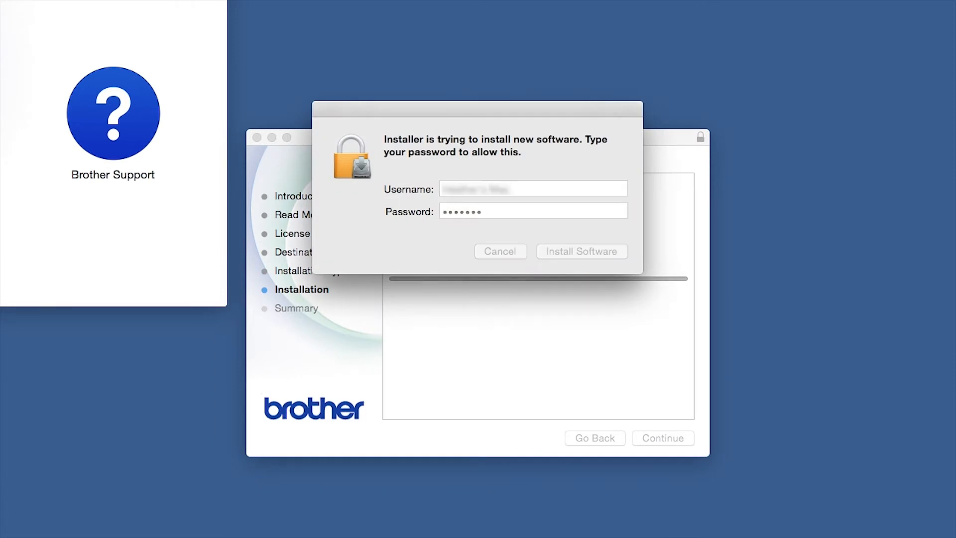
pyautogui.click(580, 251)
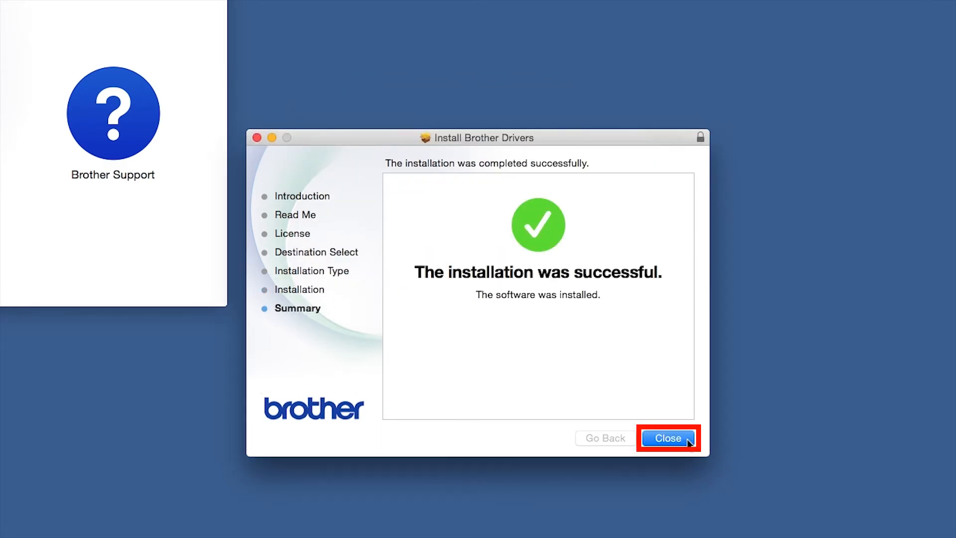
pyautogui.click(667, 438)
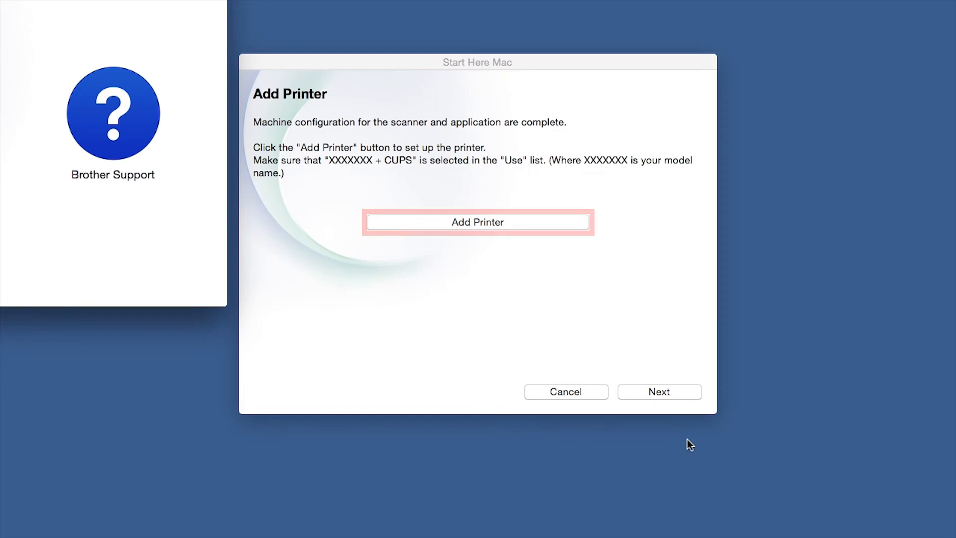
# Add the Brother series printer in System Preferences using its CUPS driver.
pyautogui.click(477, 222)
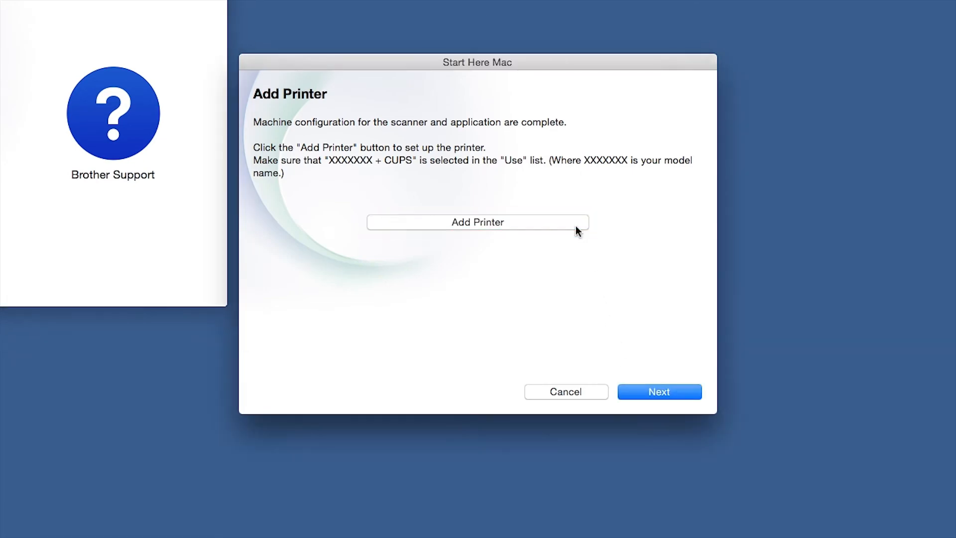
pyautogui.click(477, 223)
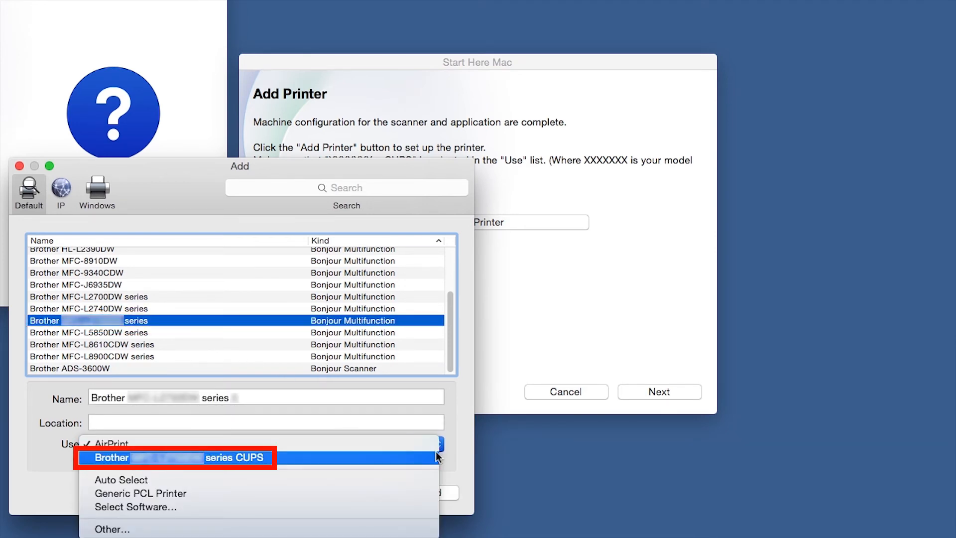
pyautogui.click(175, 457)
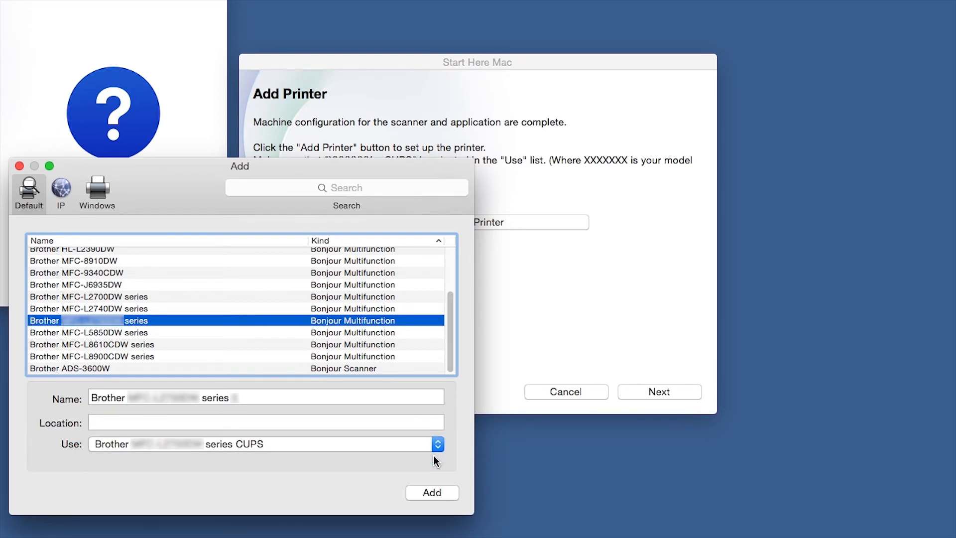
pyautogui.click(431, 493)
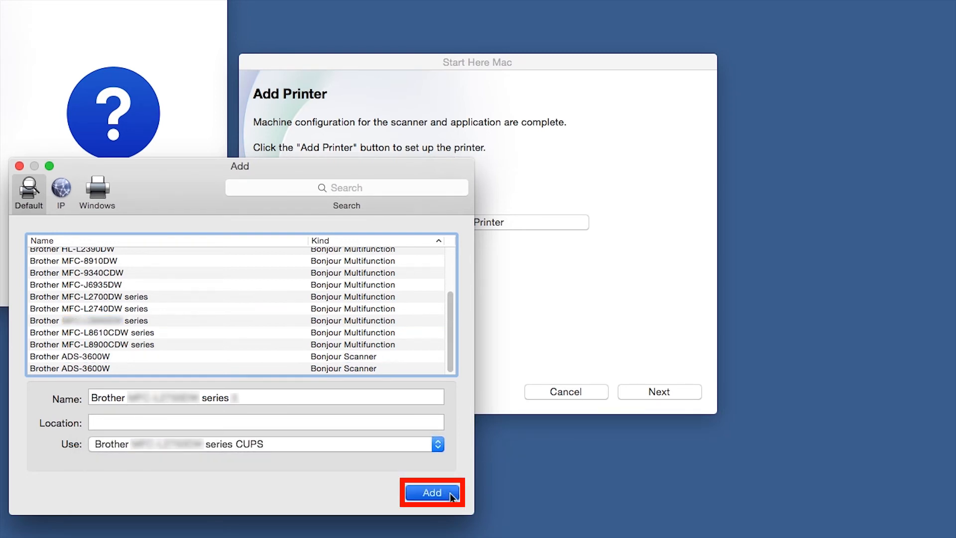
pyautogui.click(432, 492)
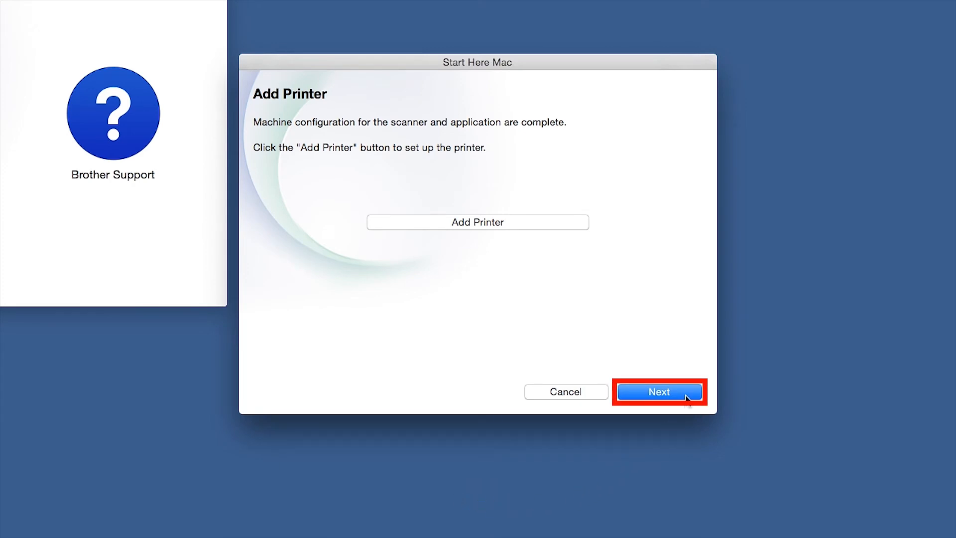
# Skip the optional Brother iPrint&Scan download and reach the Setup Complete screen.
pyautogui.click(658, 391)
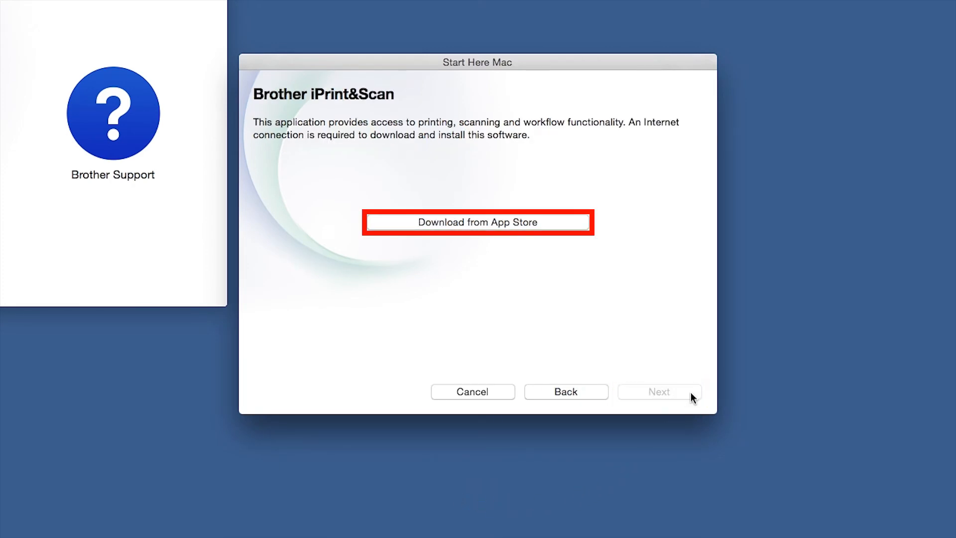
pyautogui.click(477, 222)
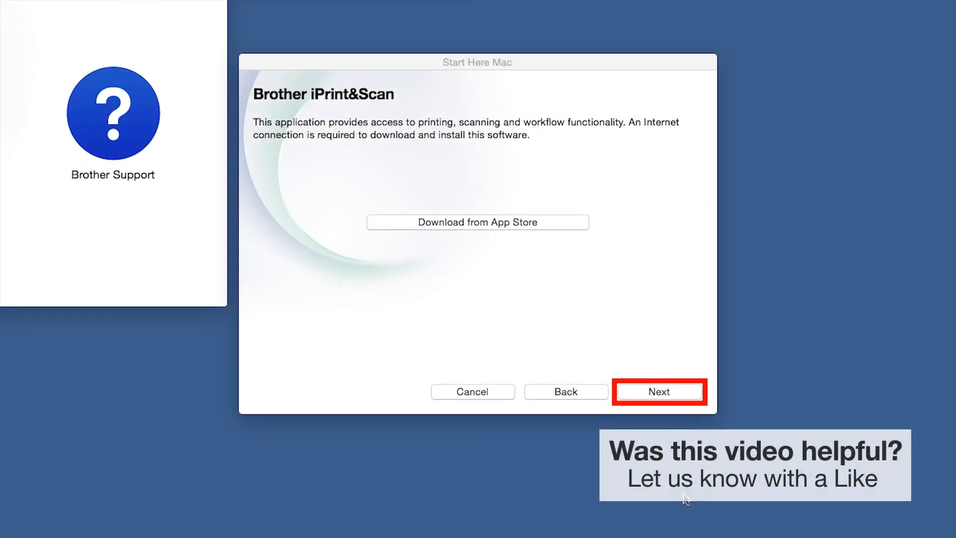
pyautogui.click(660, 391)
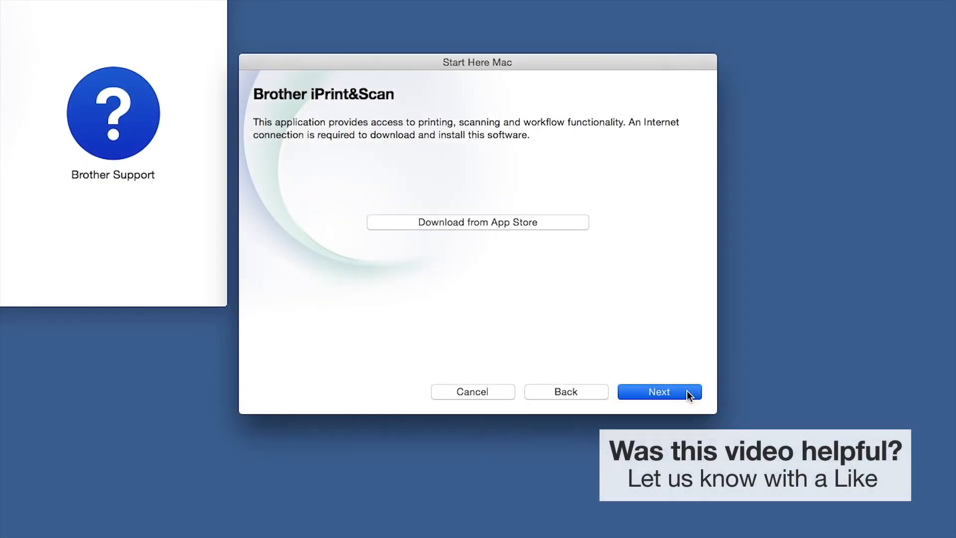
pyautogui.click(658, 391)
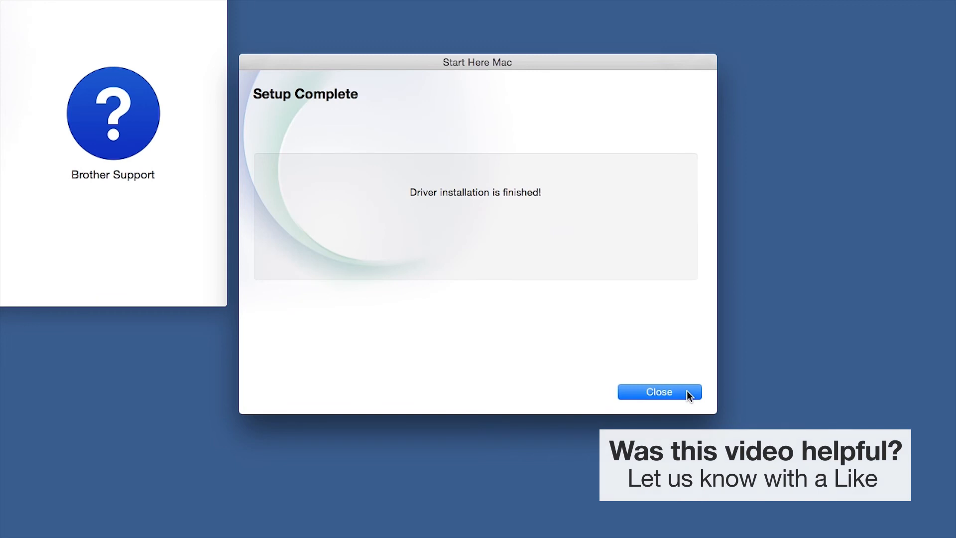